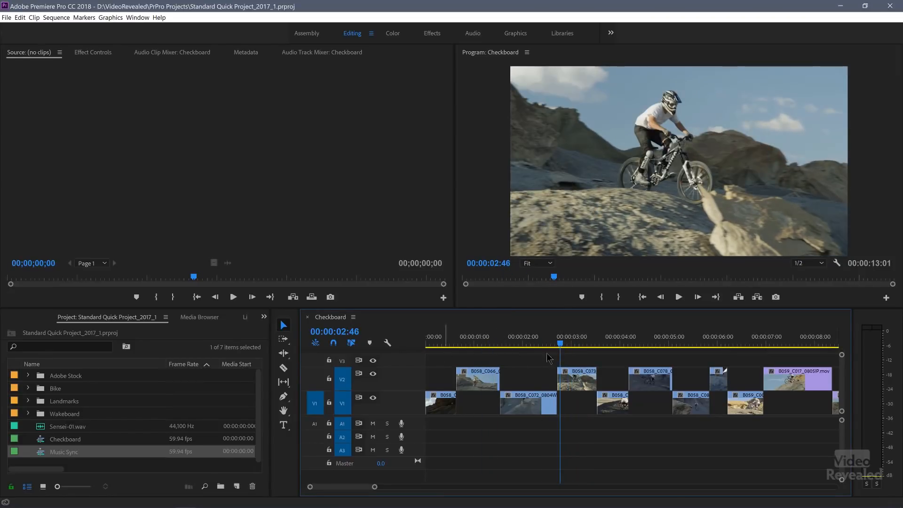
{"action": "mouse_move", "coordinate": [654, 228]}
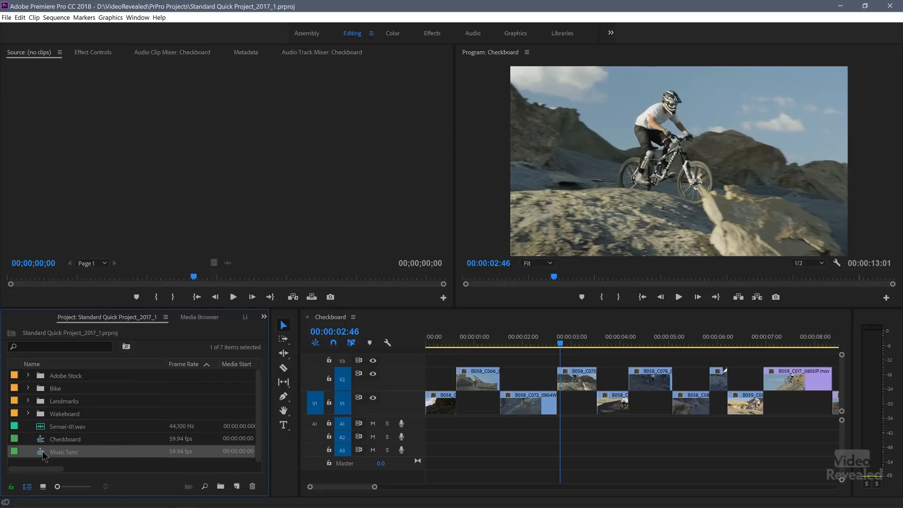
Briefly open and close Music Sync in the timeline, then load it into the Source Monitor
{"action": "double_click", "coordinate": [64, 451]}
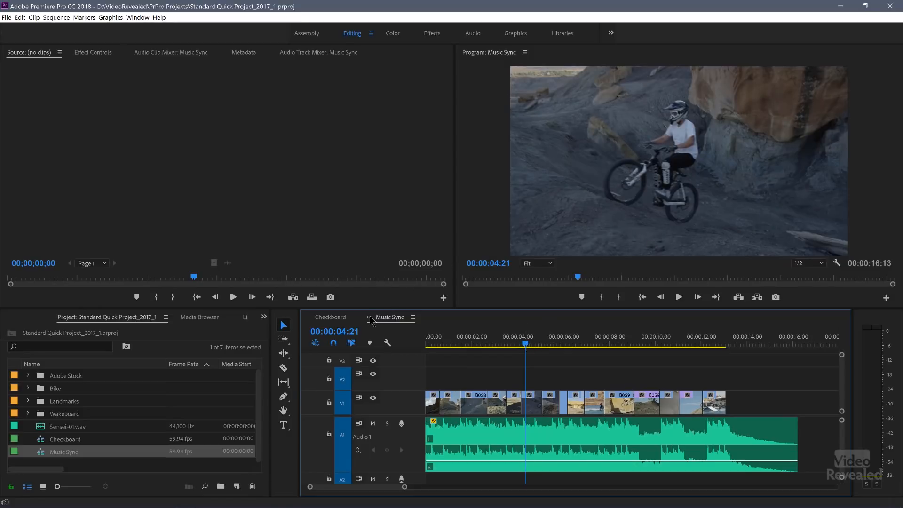
{"action": "left_click", "coordinate": [330, 317]}
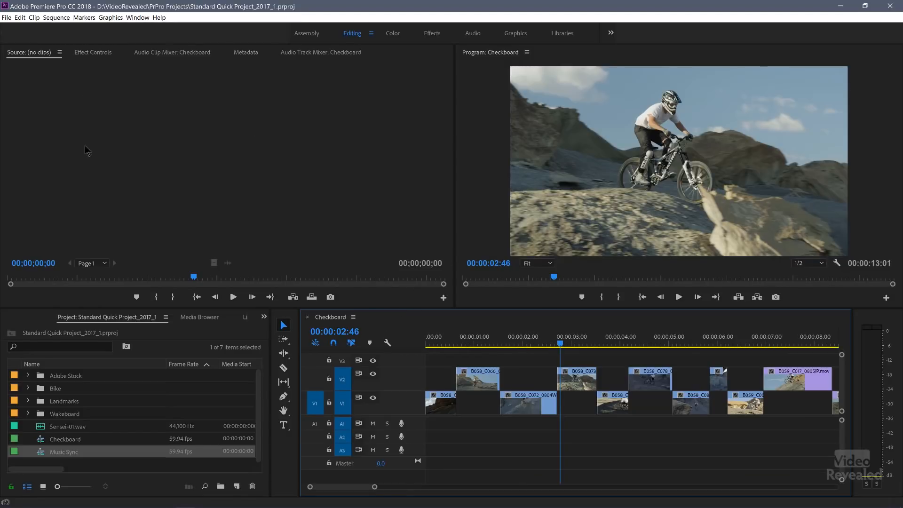
{"action": "mouse_move", "coordinate": [97, 396]}
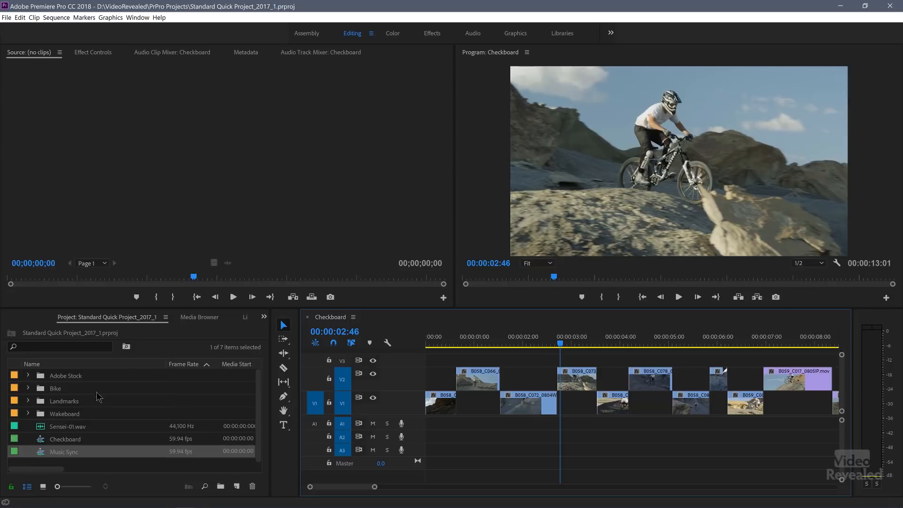
{"action": "right_click", "coordinate": [63, 451]}
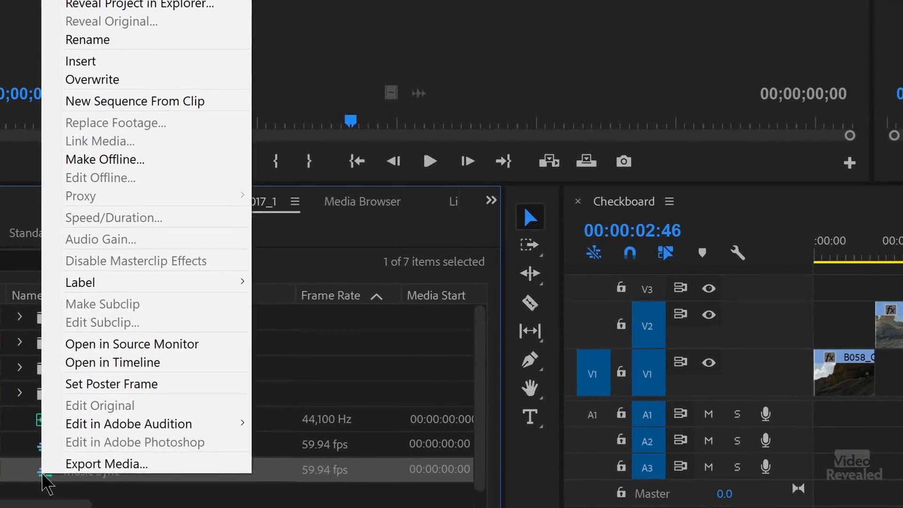
{"action": "mouse_move", "coordinate": [184, 368]}
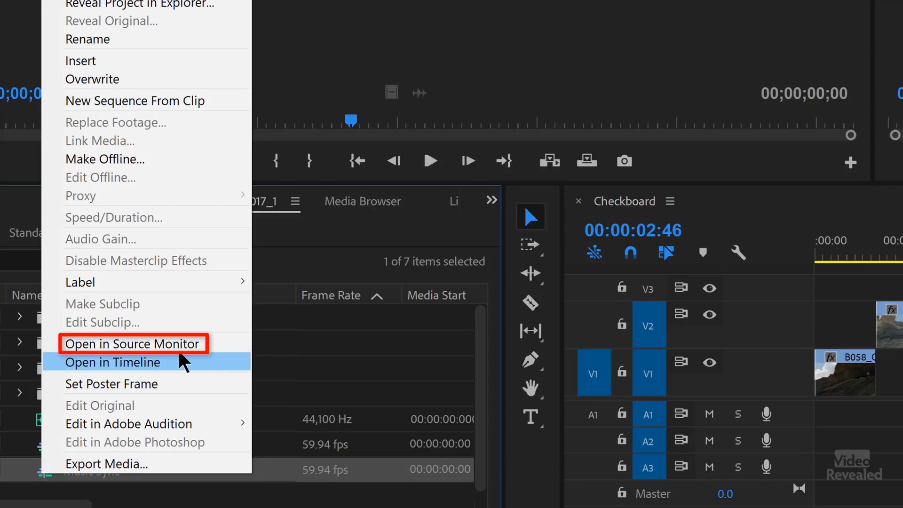
{"action": "left_click", "coordinate": [133, 344]}
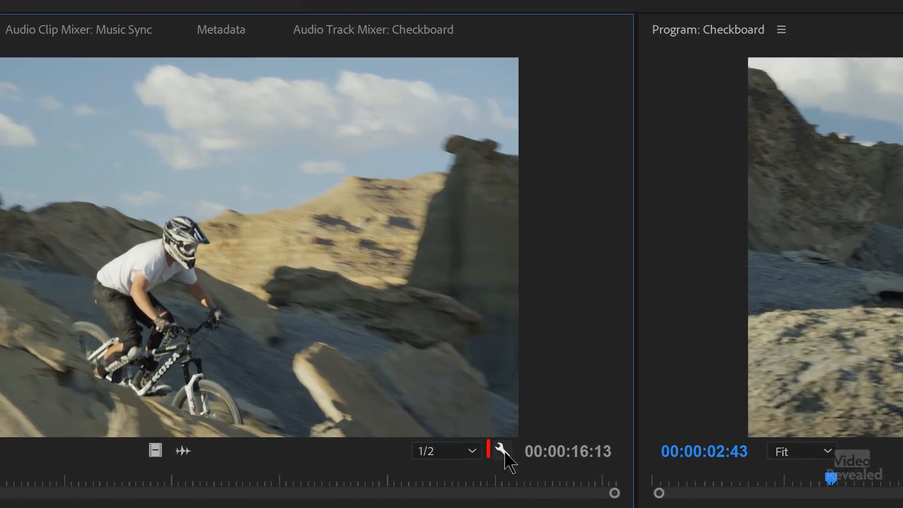
Open Music Sync as a timeline tab from the Source Monitor menu and scrub Checkboard
{"action": "left_click", "coordinate": [500, 451]}
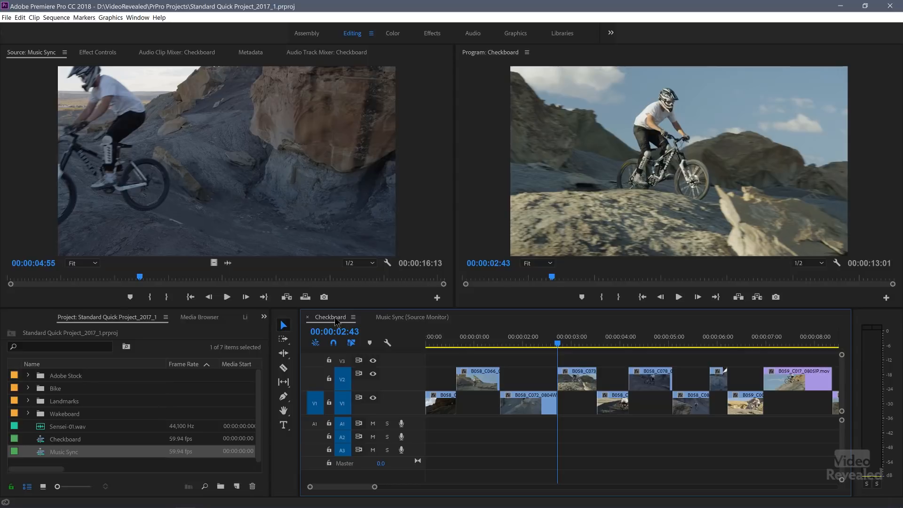
{"action": "left_click", "coordinate": [576, 344]}
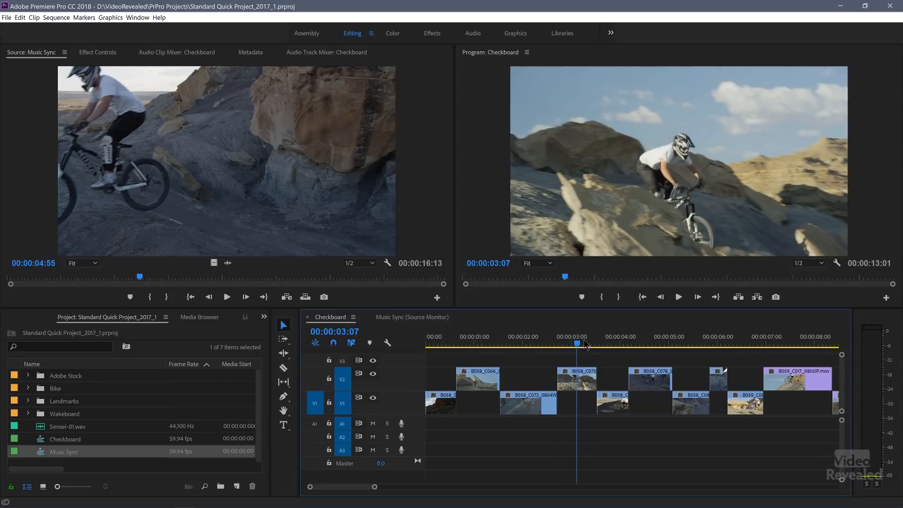
{"action": "left_click", "coordinate": [634, 344]}
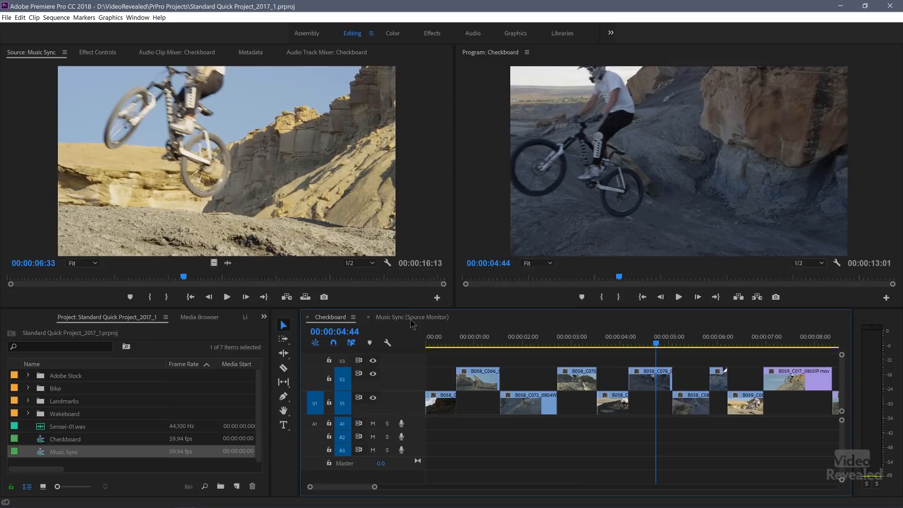
{"action": "mouse_move", "coordinate": [19, 20]}
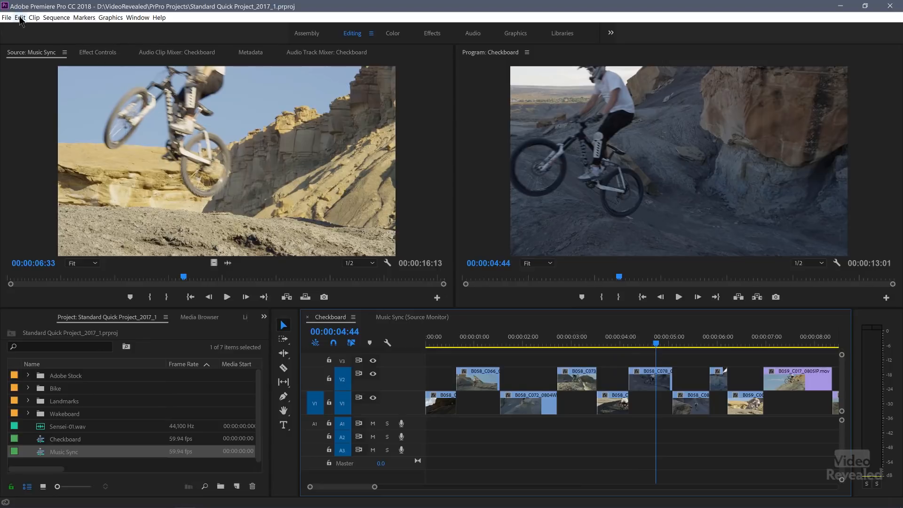
Filter Keyboard Shortcuts by 'open' and select Open Sequence in Timeline's Shortcut field
{"action": "left_click", "coordinate": [20, 18]}
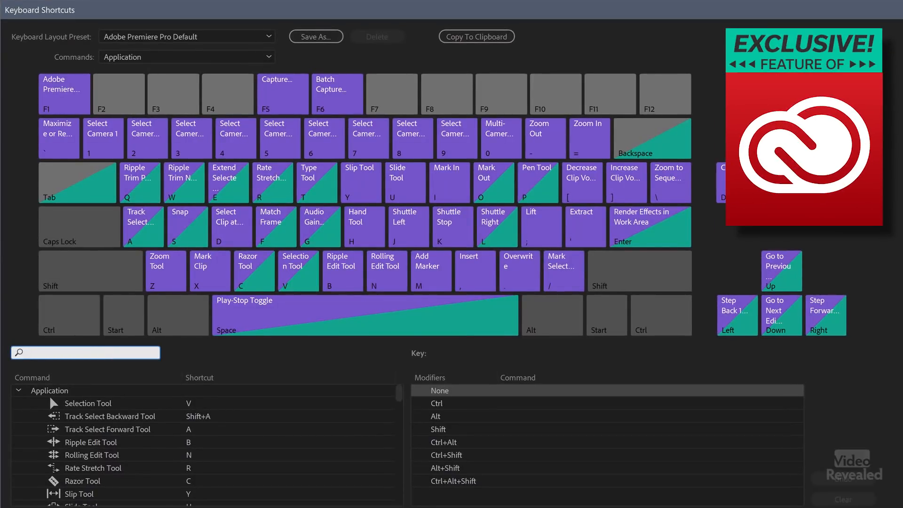
{"action": "type", "text": "open"}
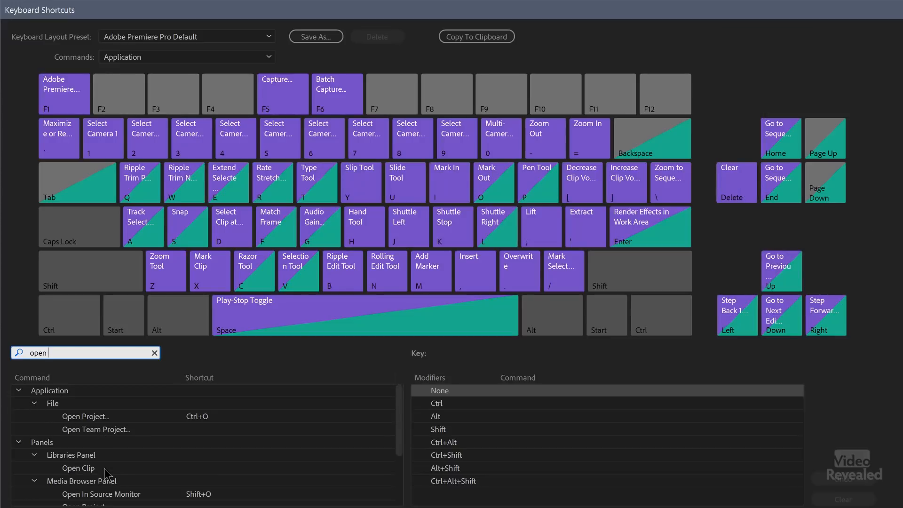
{"action": "scroll", "scroll_direction": "down", "scroll_amount": 3}
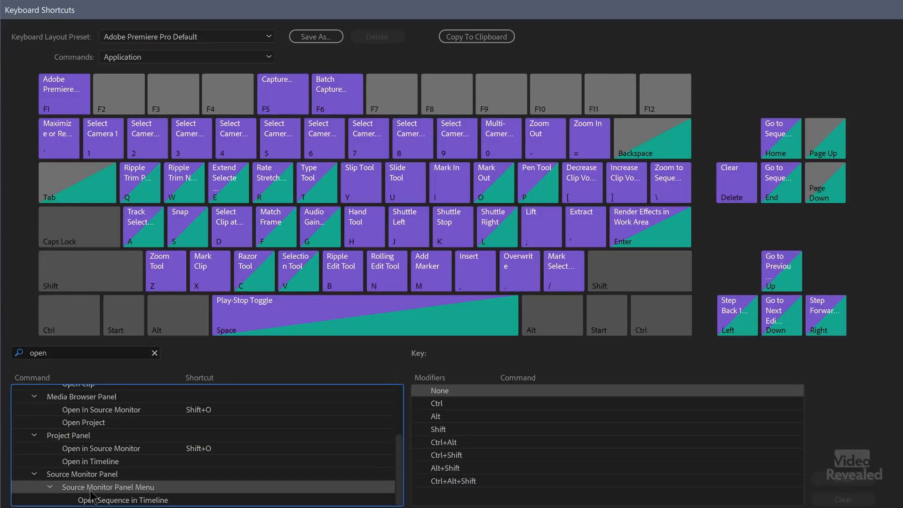
{"action": "left_click", "coordinate": [121, 500]}
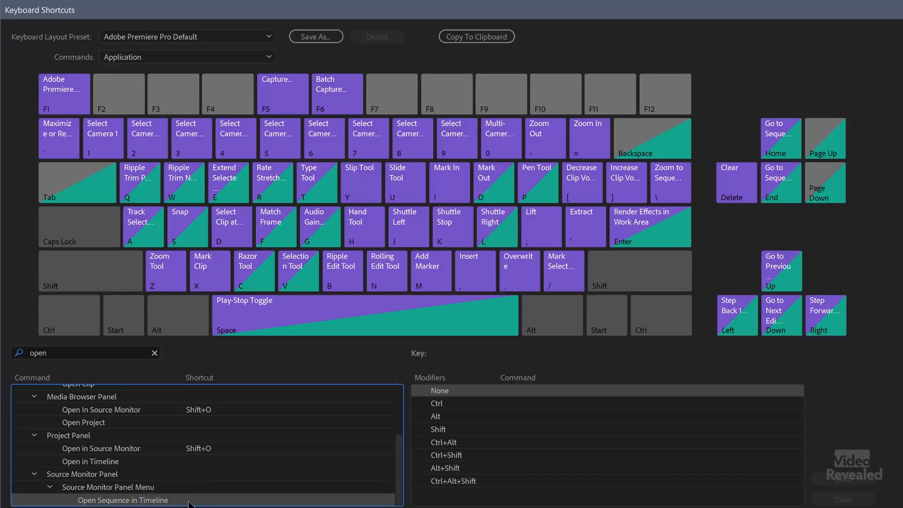
{"action": "left_click", "coordinate": [197, 499]}
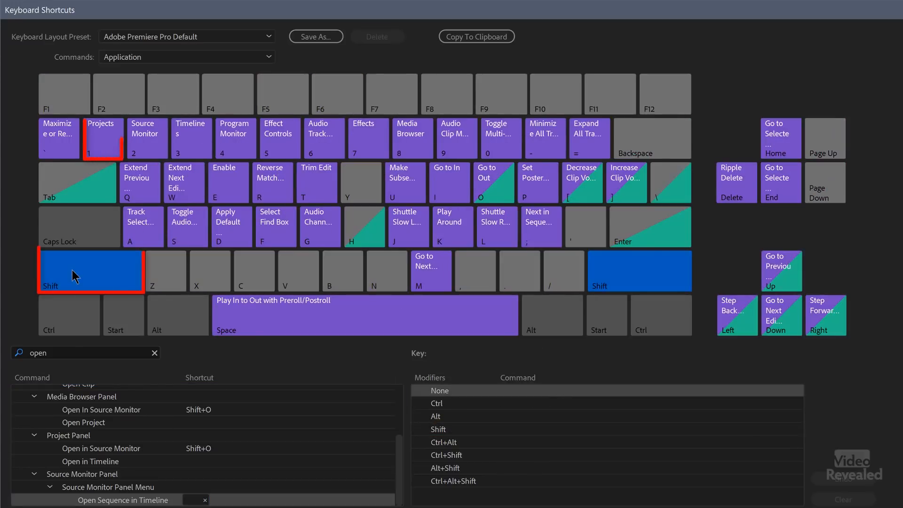
Search 'open in', assign Shift+1 to Open Sequence in Timeline, and confirm with OK
{"action": "left_click", "coordinate": [103, 137]}
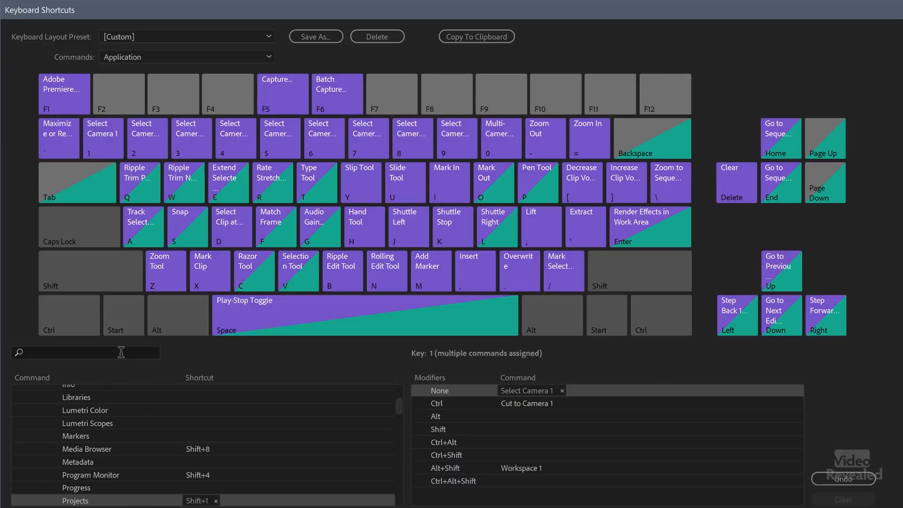
{"action": "type", "text": "opeen"}
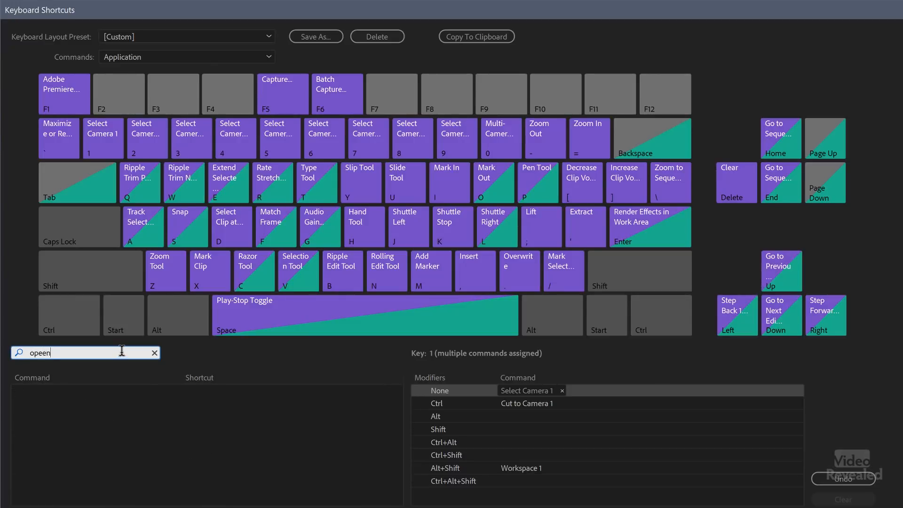
{"action": "type", "text": "open in tim"}
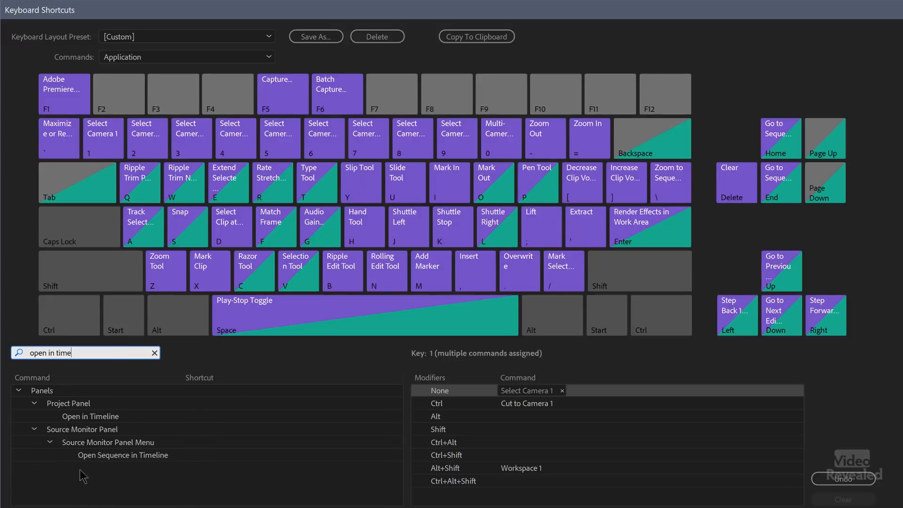
{"action": "left_click", "coordinate": [123, 455]}
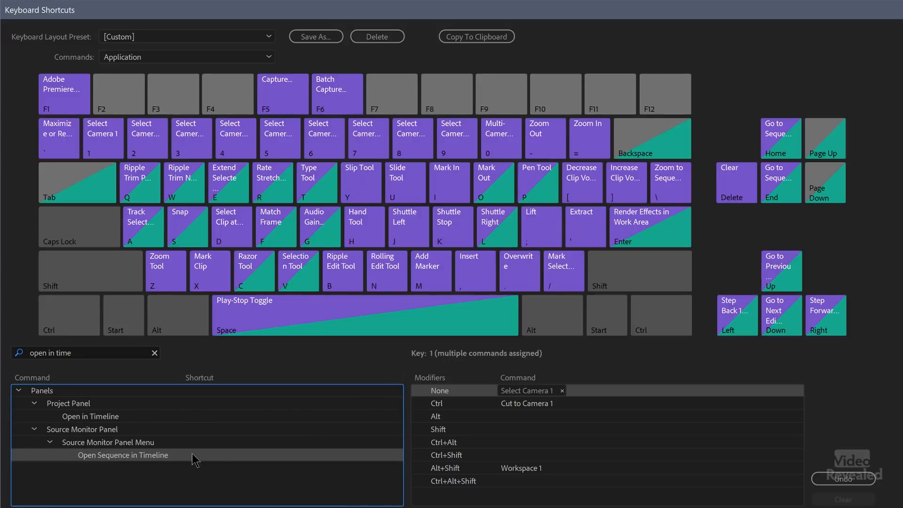
{"action": "left_click", "coordinate": [192, 455]}
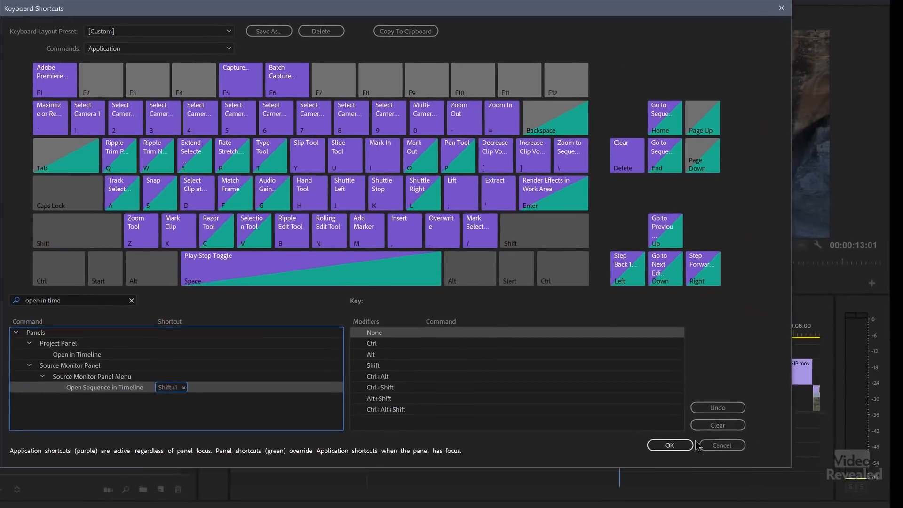
{"action": "left_click", "coordinate": [669, 444]}
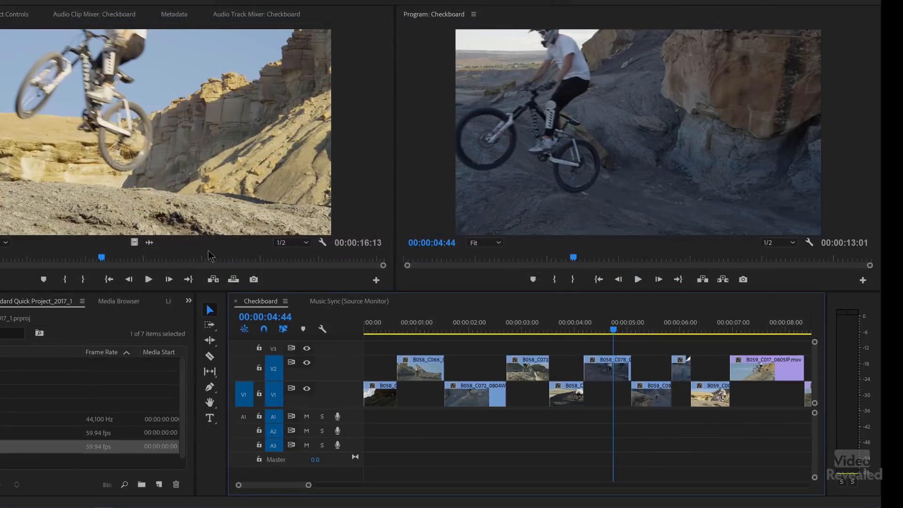
{"action": "left_click", "coordinate": [64, 52]}
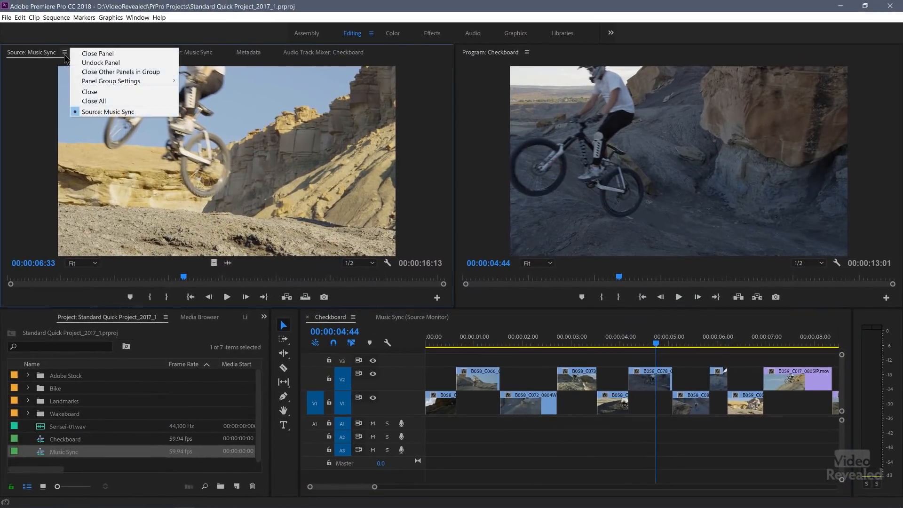
{"action": "left_click", "coordinate": [89, 92]}
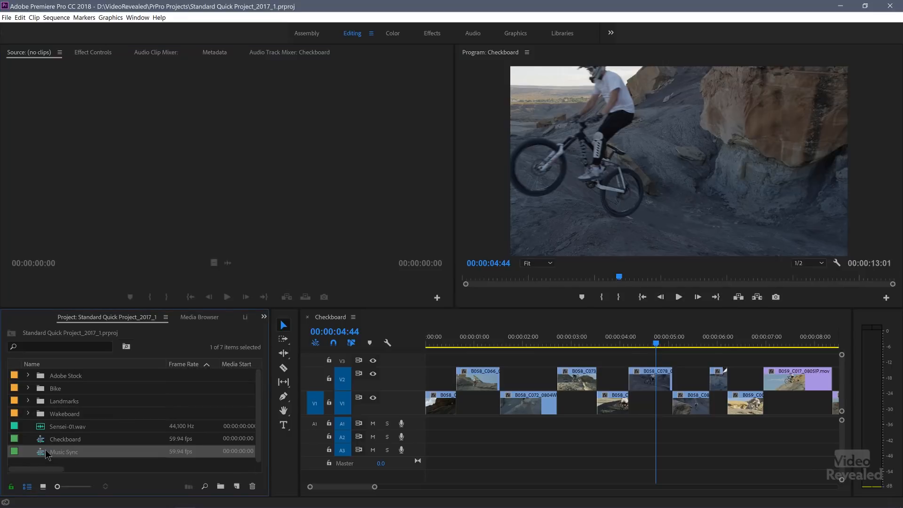
{"action": "double_click", "coordinate": [63, 452]}
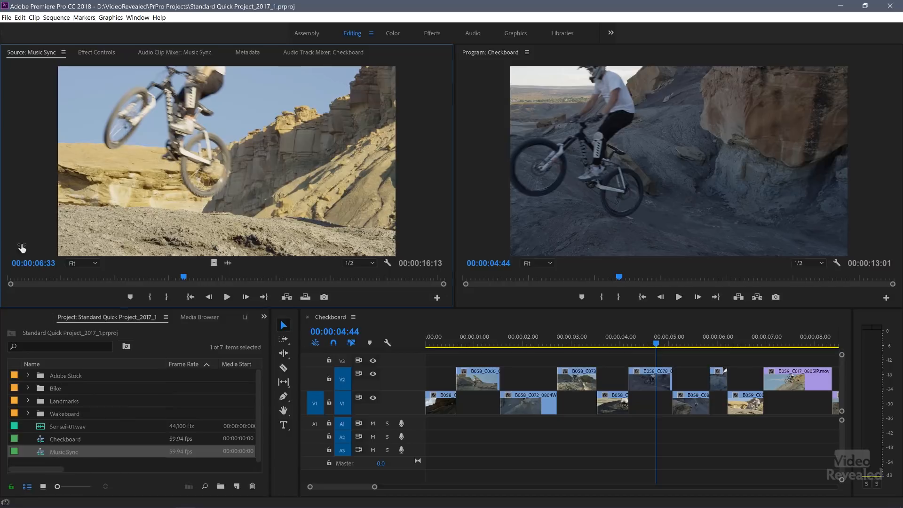
{"action": "mouse_move", "coordinate": [316, 307]}
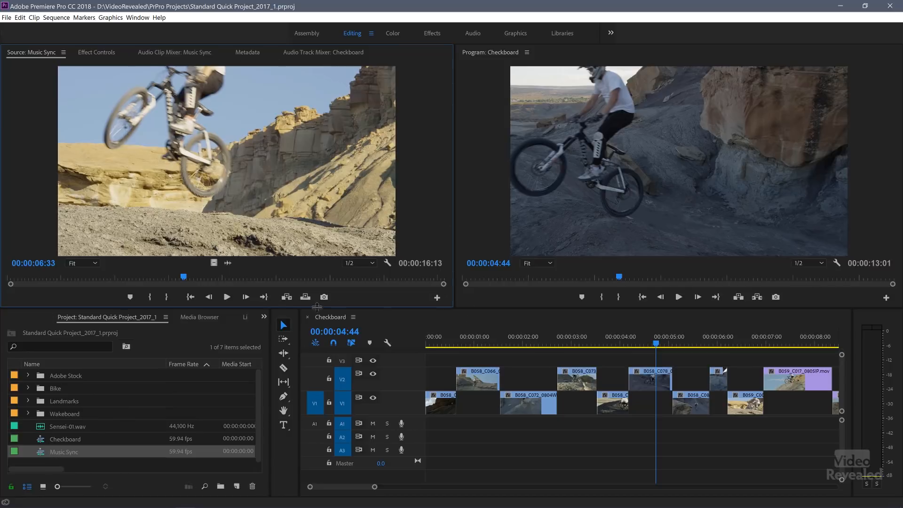
{"action": "mouse_move", "coordinate": [433, 79]}
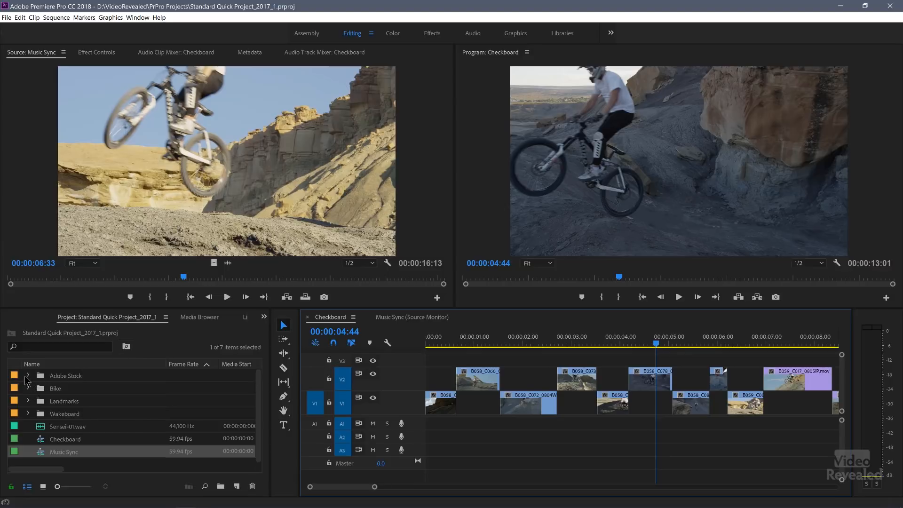
{"action": "left_click", "coordinate": [27, 376]}
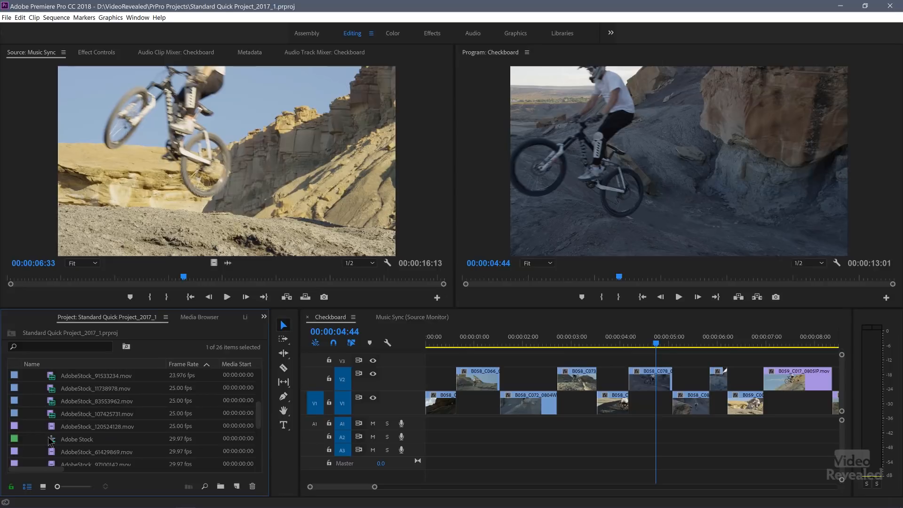
Open Adobe Stock as a timeline tab, then switch to Music Sync around four seconds
{"action": "left_click", "coordinate": [76, 439]}
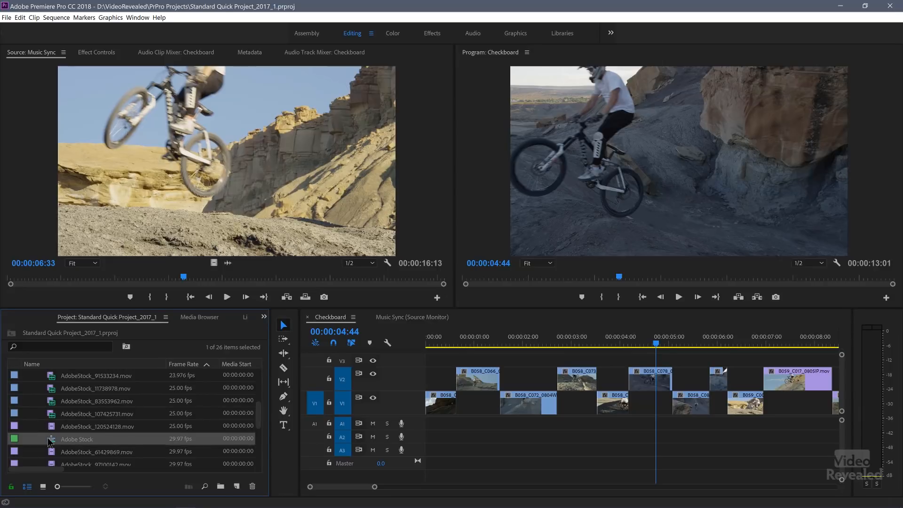
{"action": "double_click", "coordinate": [76, 440]}
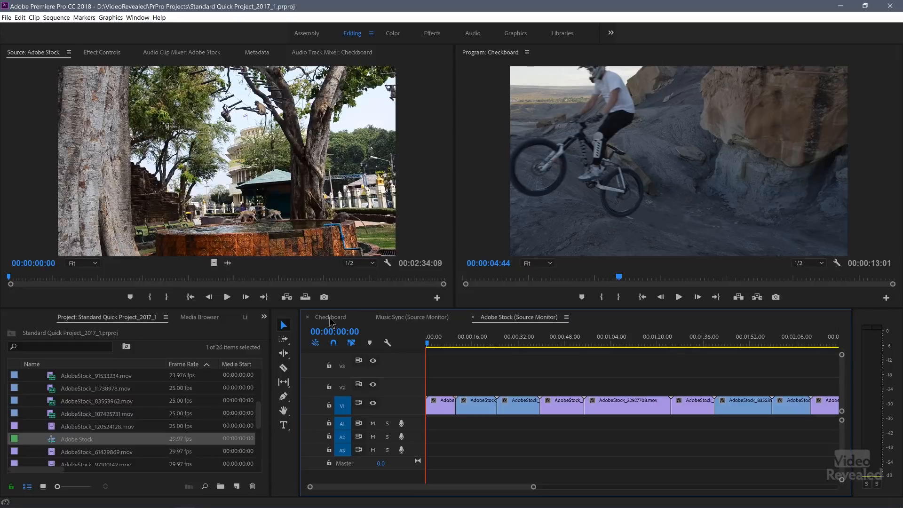
{"action": "left_click", "coordinate": [227, 297]}
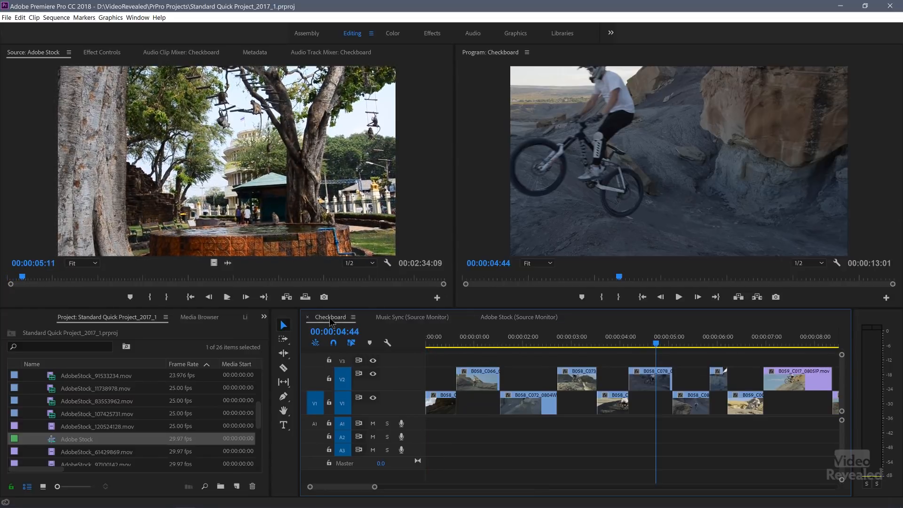
{"action": "left_click", "coordinate": [677, 297]}
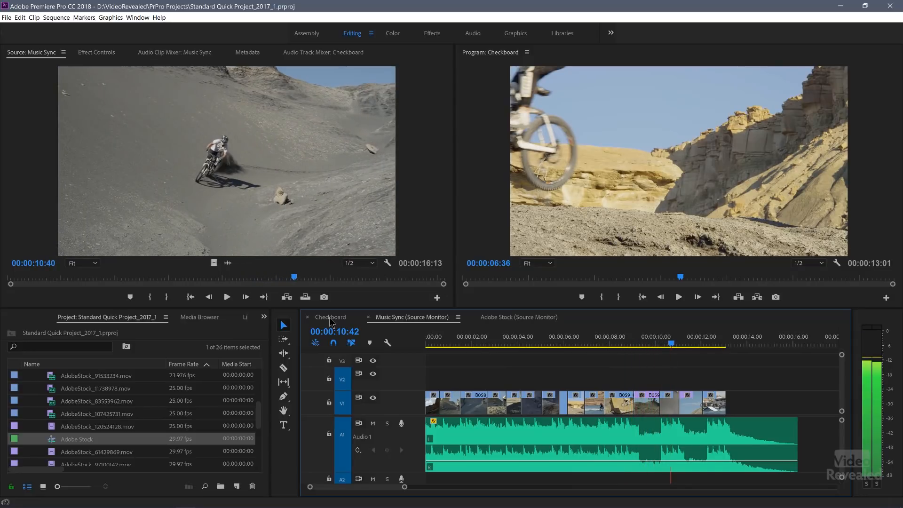
{"action": "left_click", "coordinate": [529, 343]}
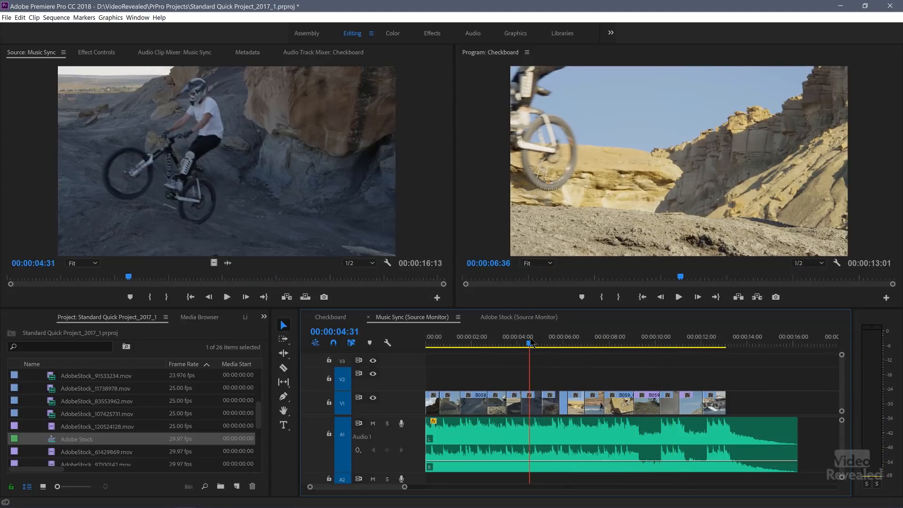